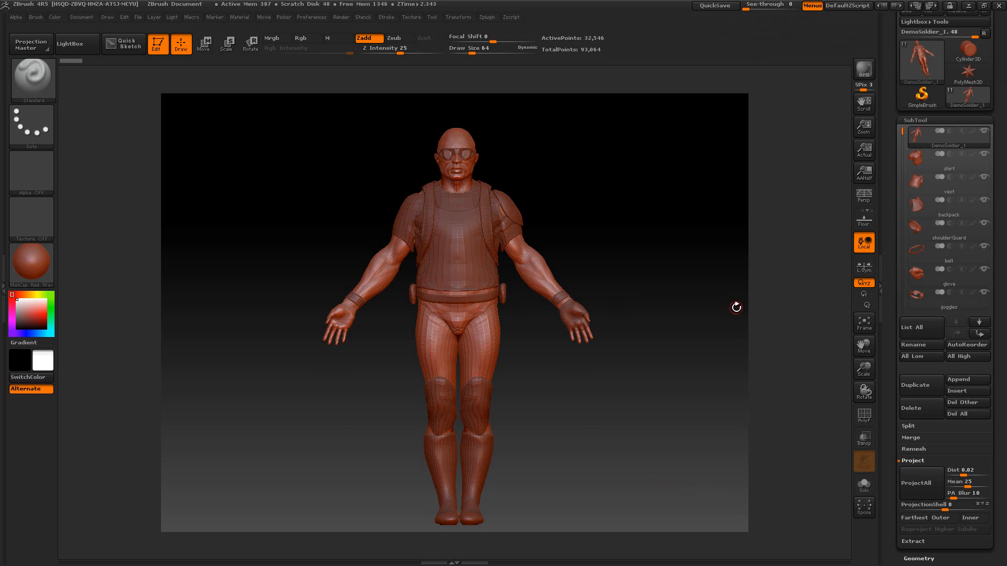
pyautogui.moveTo(490, 24)
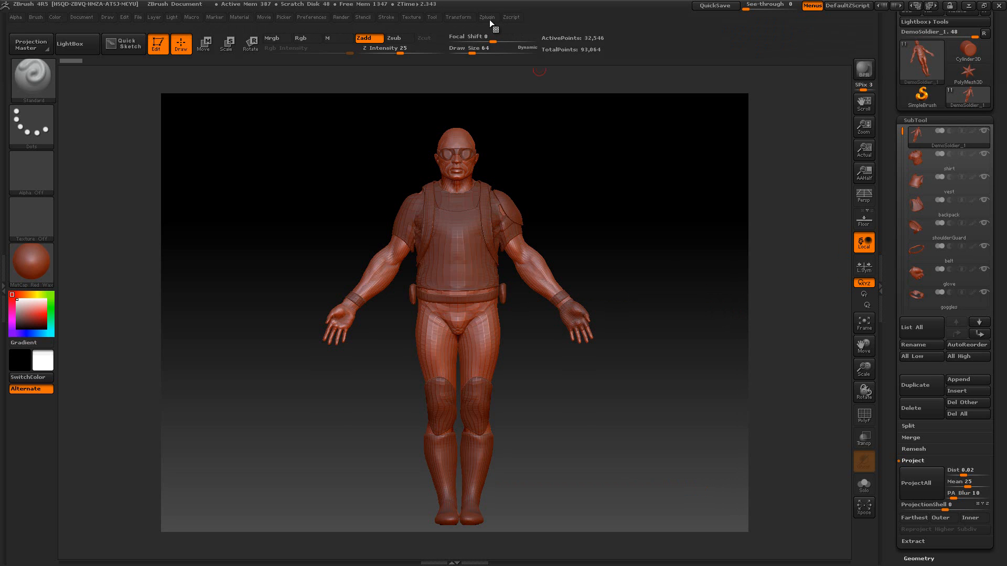
# - Open the Zplugin menu to reach the Move-Postion-Ver-A plugin
pyautogui.click(487, 17)
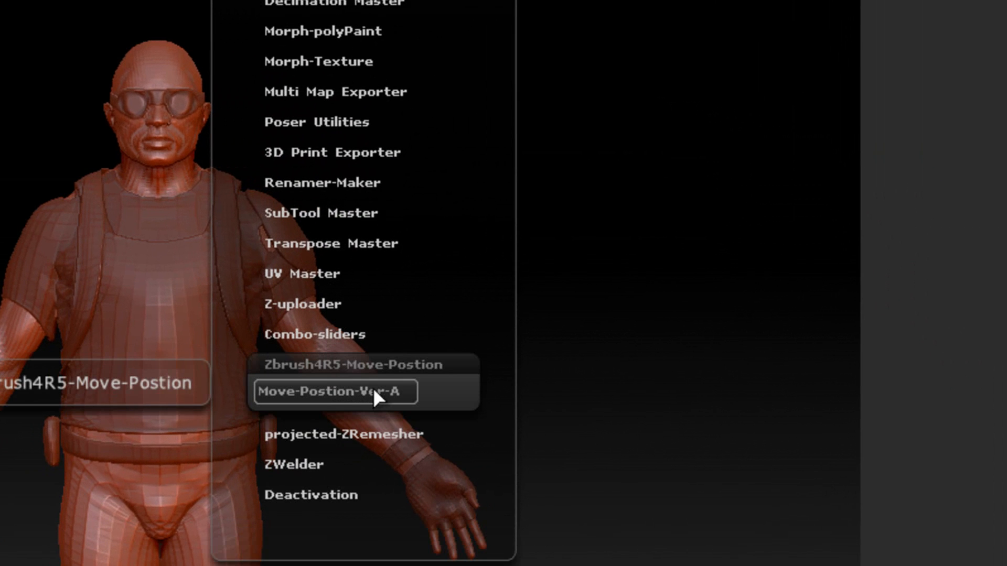
pyautogui.moveTo(398, 395)
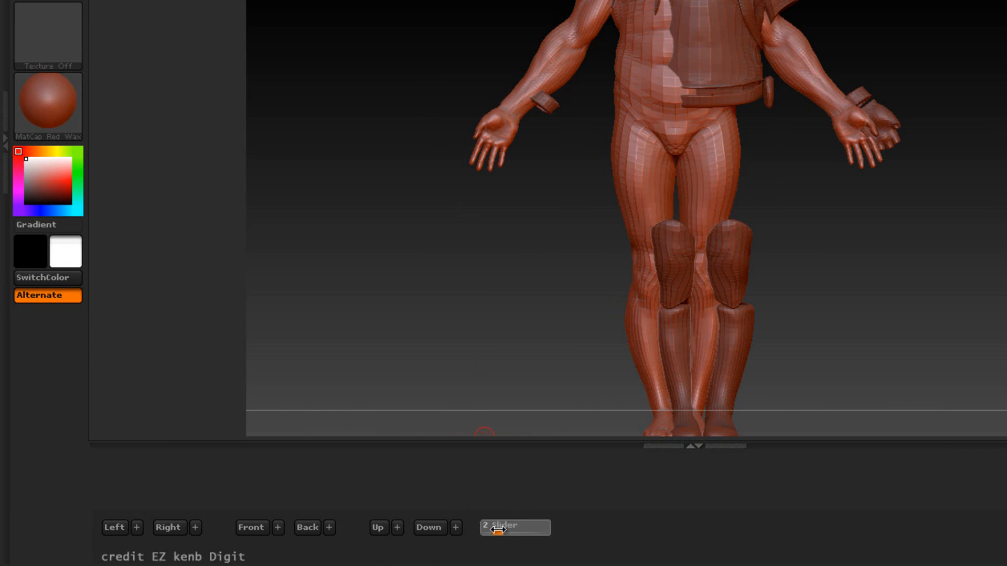
# - Set the plugin slider to 5 and move the body subtool left
pyautogui.moveTo(494, 527); pyautogui.dragTo(514, 527)
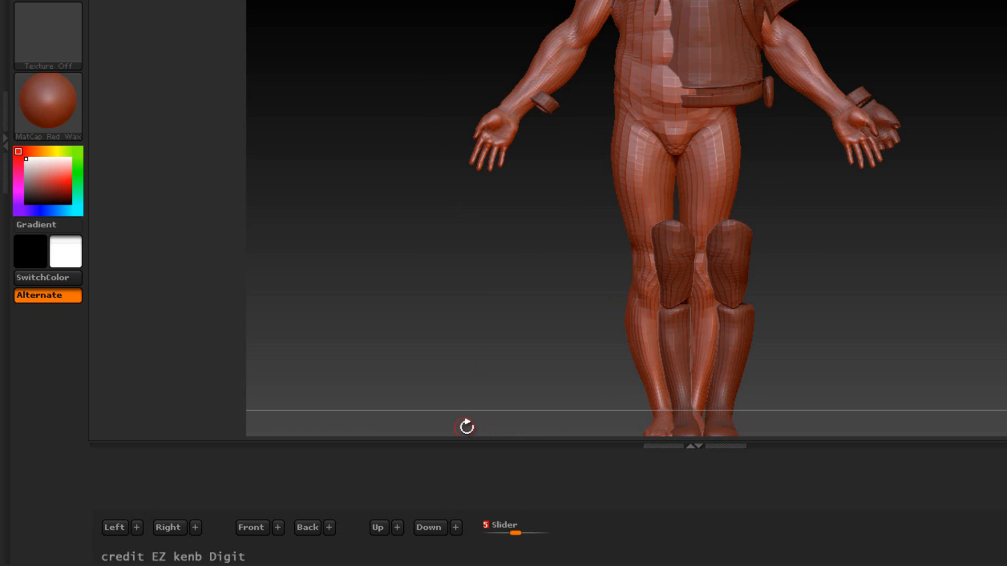
pyautogui.click(114, 528)
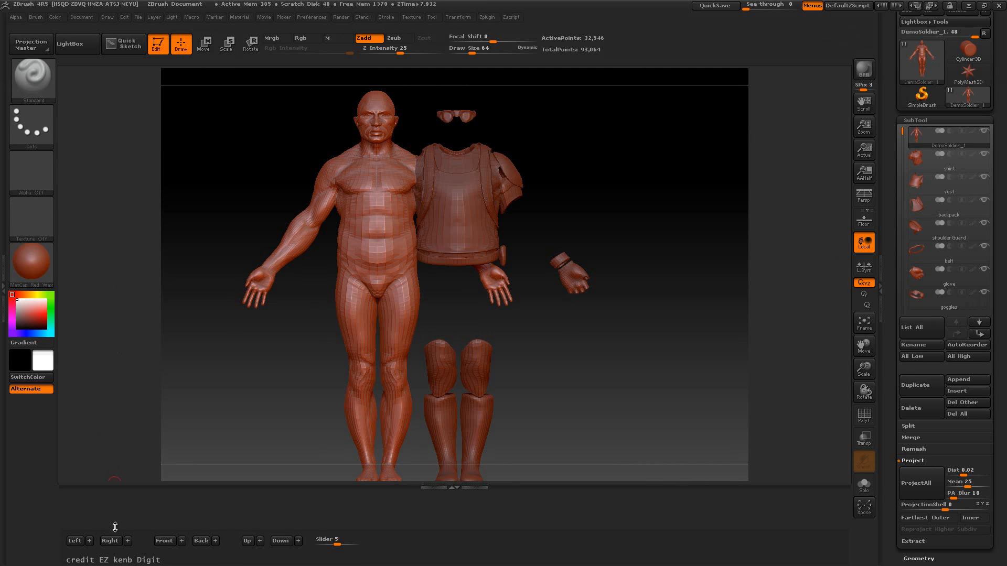
# - Move the body right, then nudge it left back into alignment with its gear
pyautogui.click(109, 541)
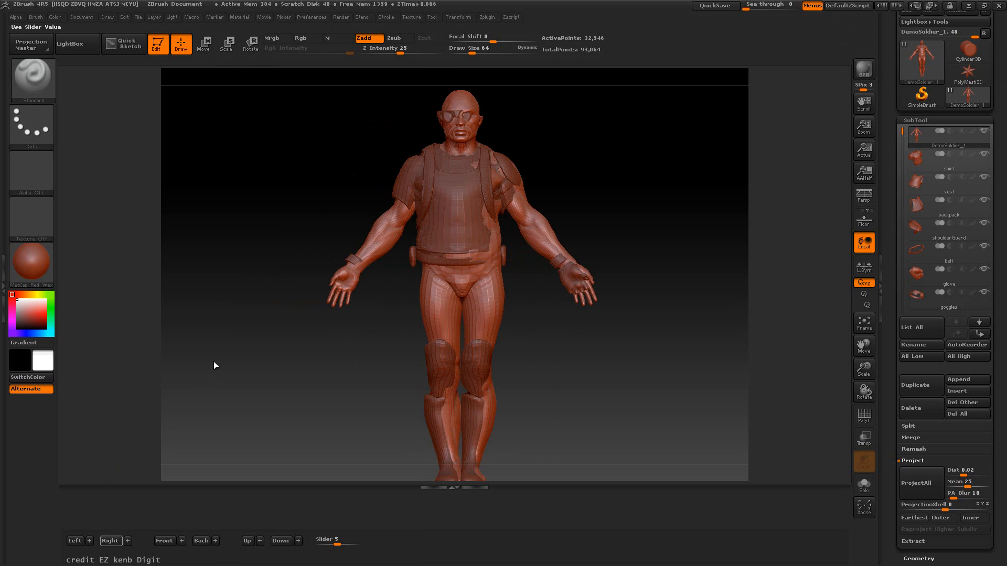
pyautogui.moveTo(526, 186)
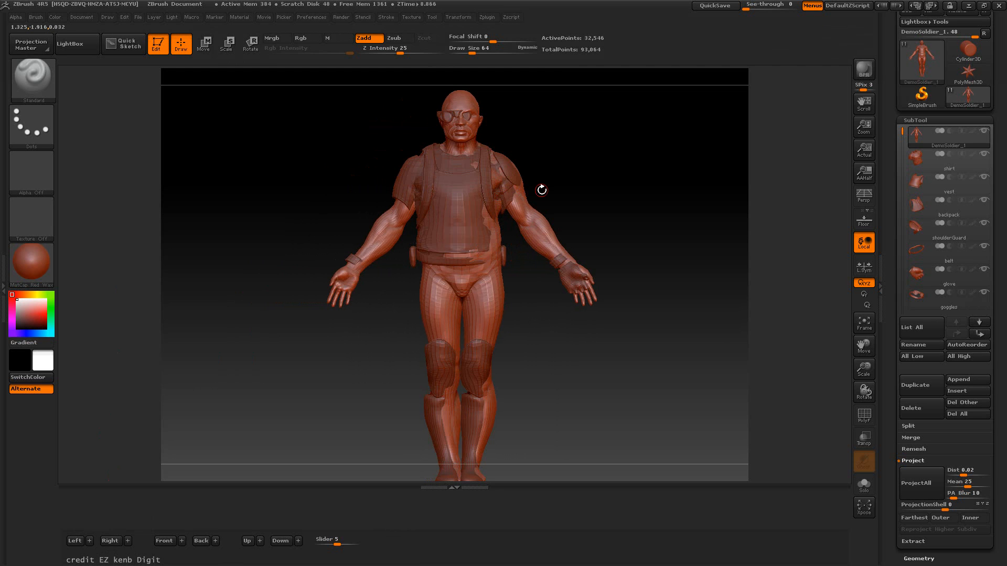
pyautogui.moveTo(385, 183)
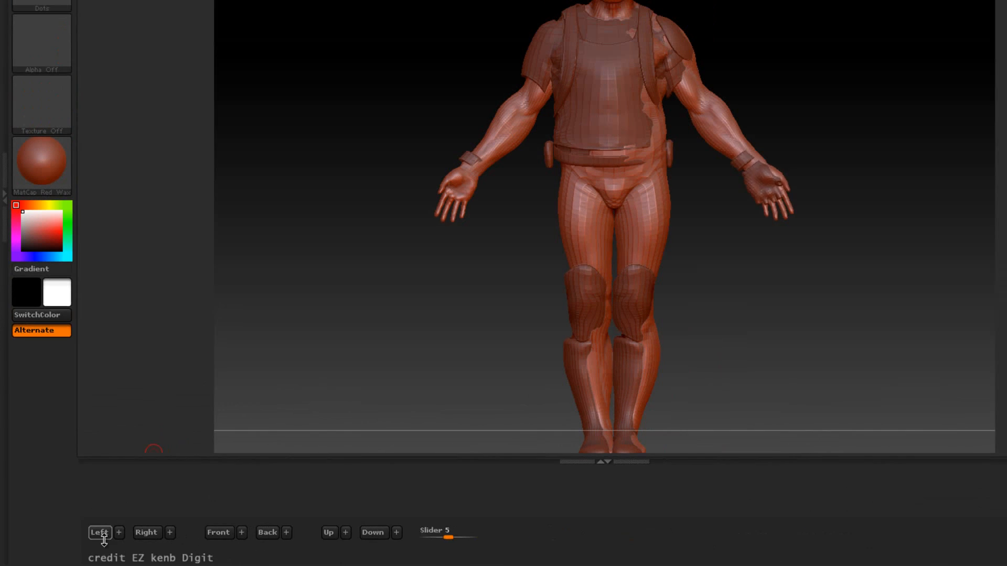
pyautogui.click(118, 532)
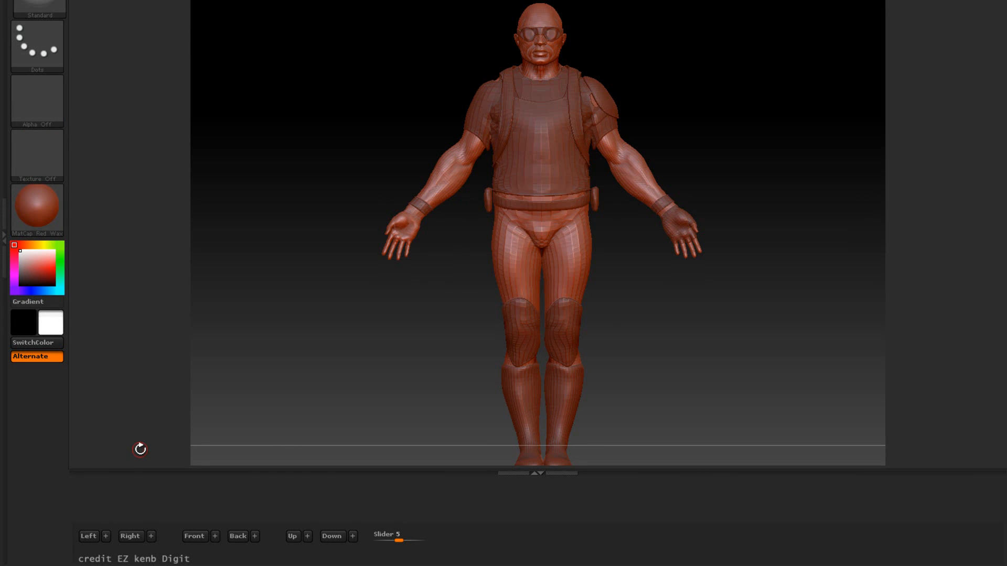
pyautogui.moveTo(151, 536)
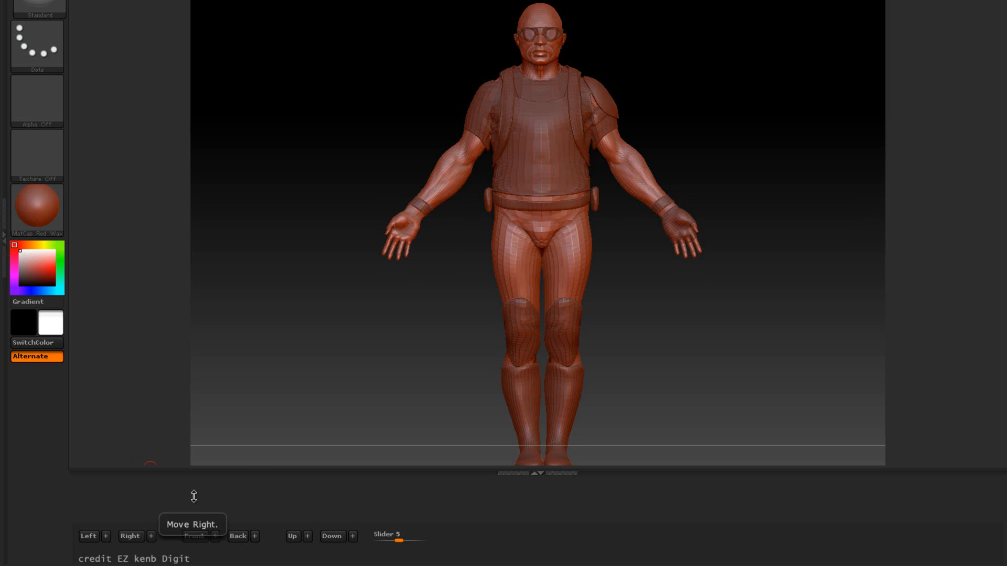
pyautogui.moveTo(223, 526)
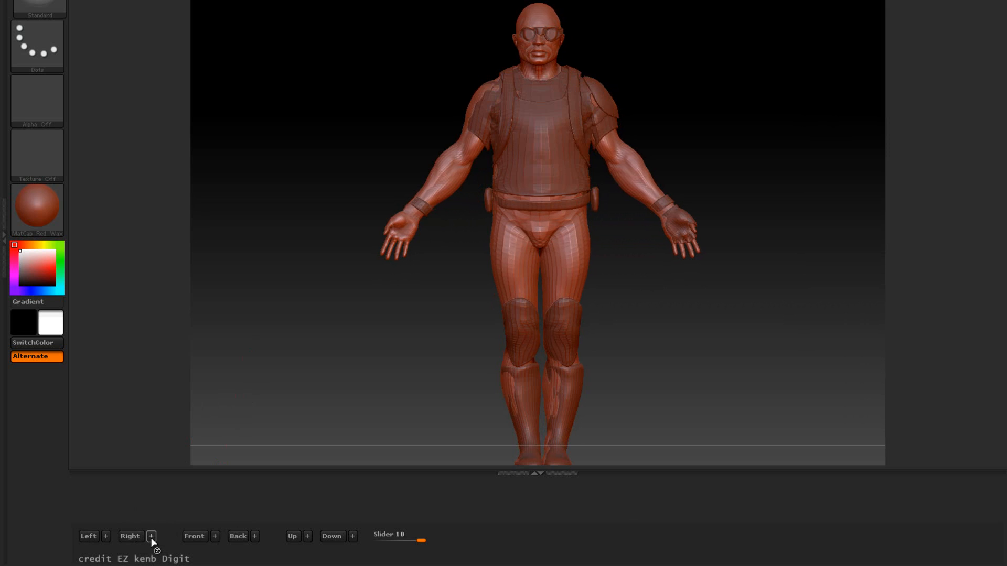
# - Nudge the soldier's body to the right with the Right + button
pyautogui.click(151, 535)
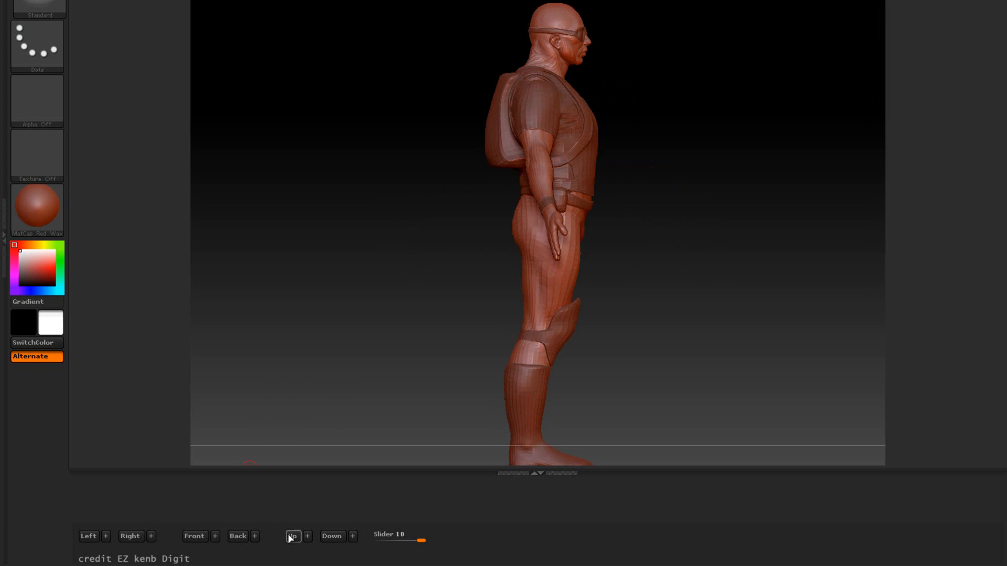
pyautogui.moveTo(194, 536)
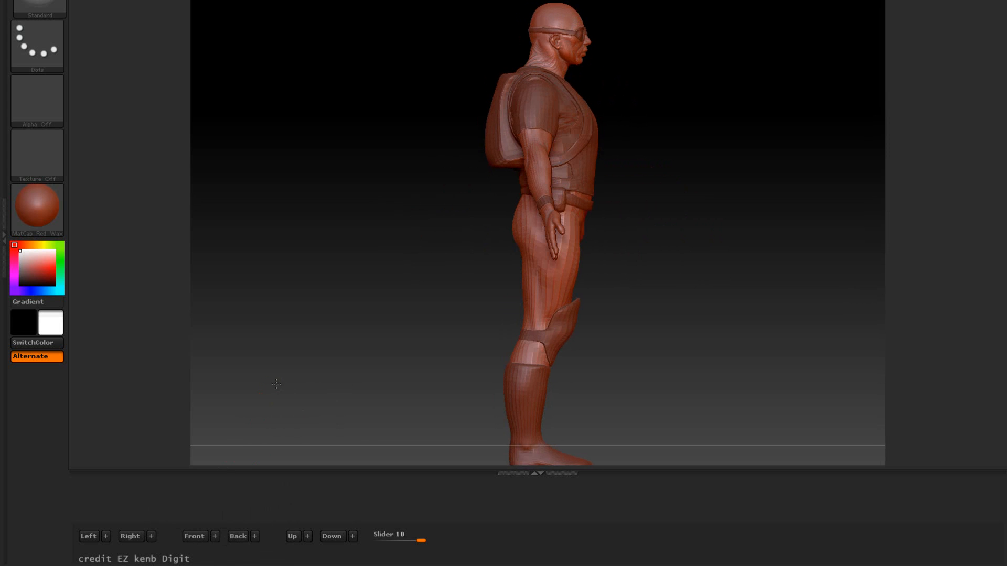
# - Move the body front, back, up and down, then orbit back to front view
pyautogui.click(194, 538)
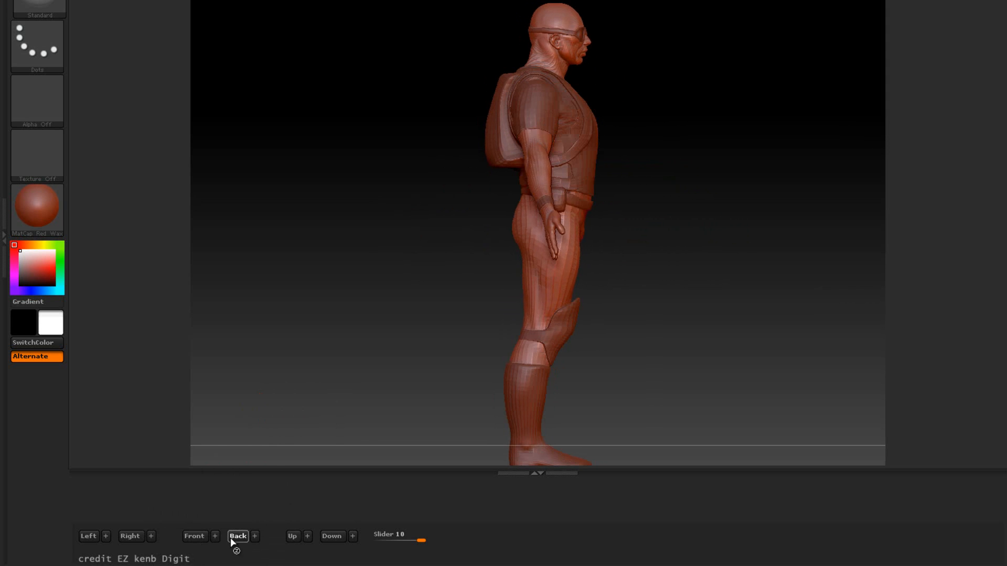
pyautogui.click(194, 536)
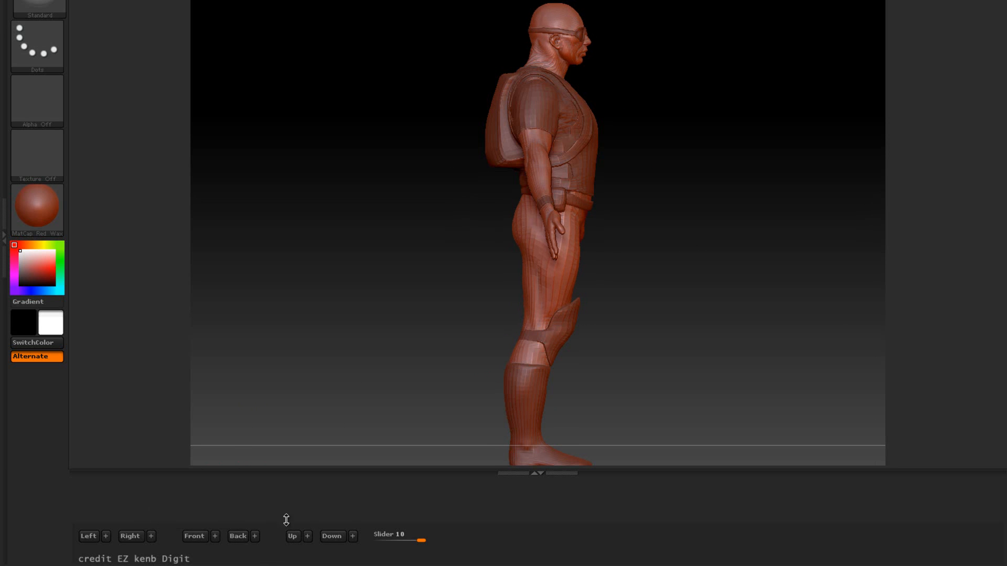
pyautogui.click(293, 535)
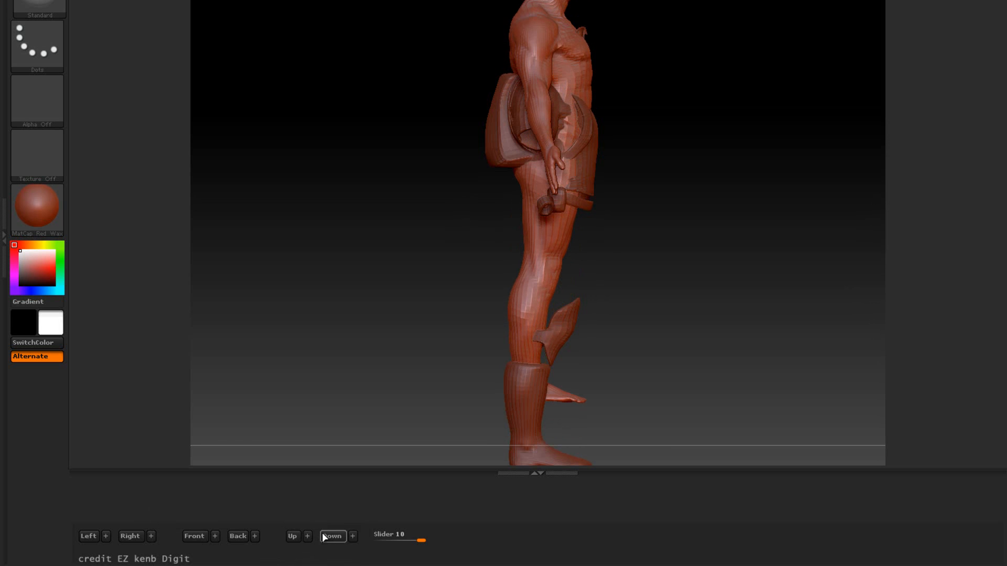
pyautogui.click(332, 536)
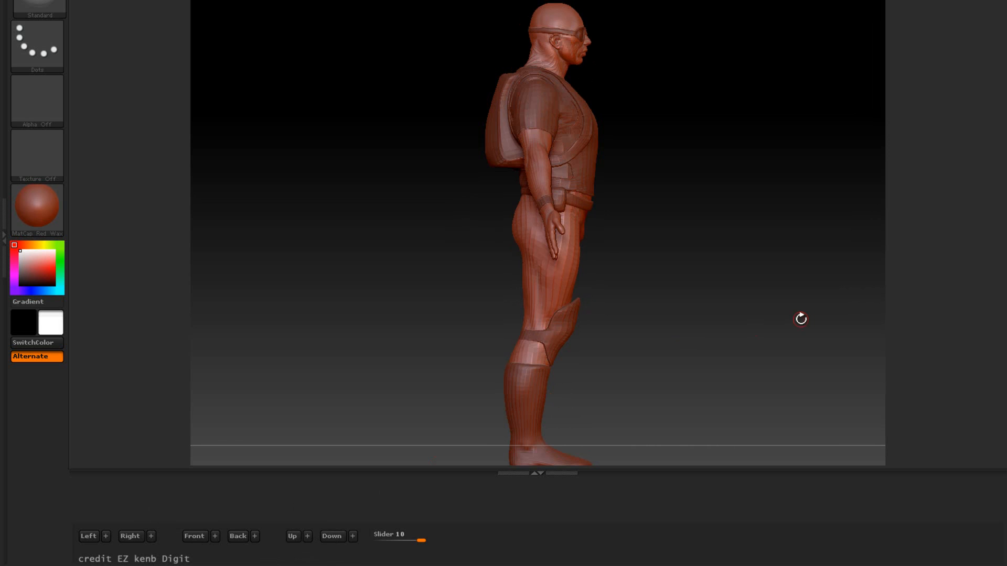
pyautogui.moveTo(800, 319); pyautogui.dragTo(741, 317)
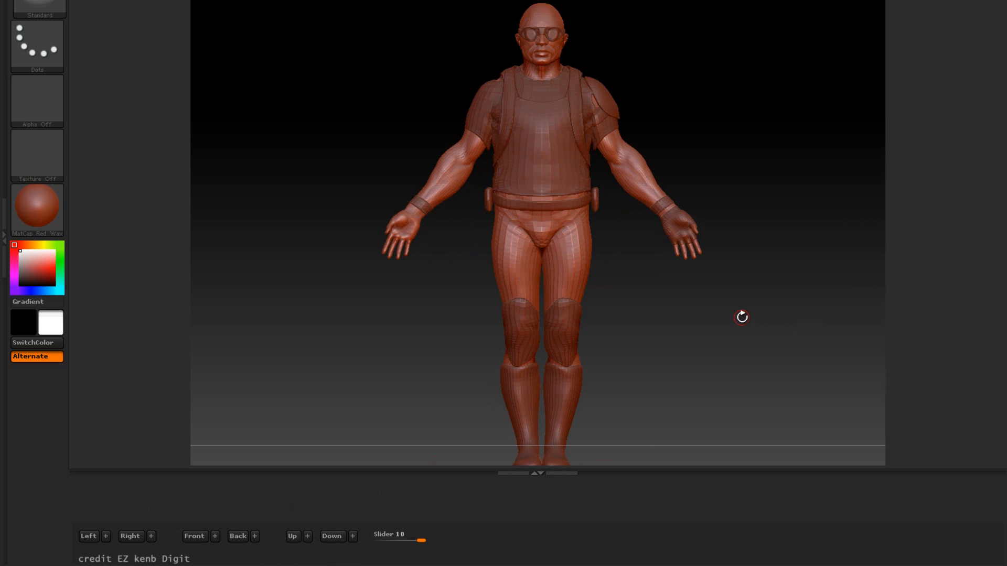
pyautogui.moveTo(212, 180)
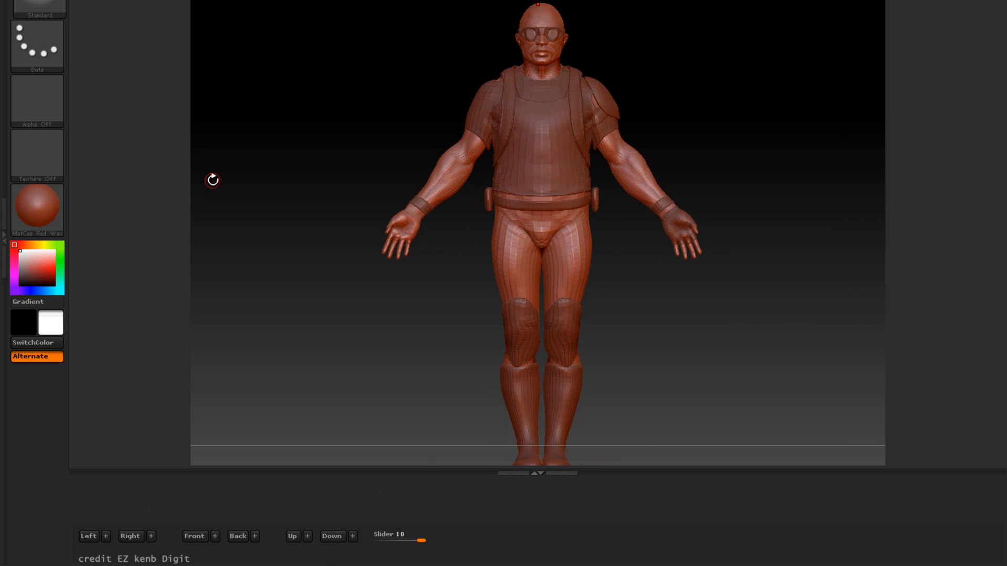